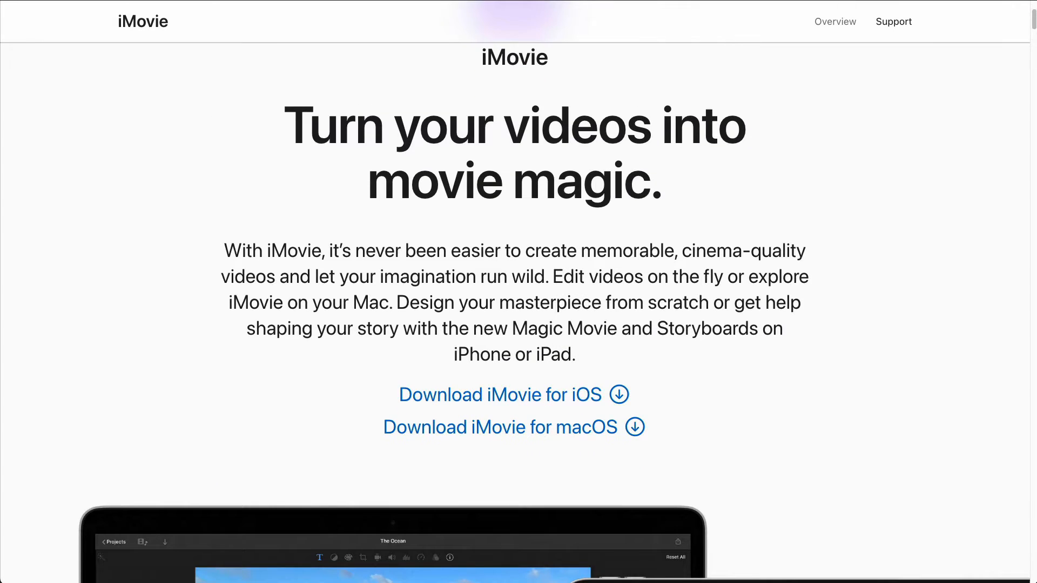
- Scroll down the Adobe Express video-to-GIF converter page to look it over
scroll("down", 3)
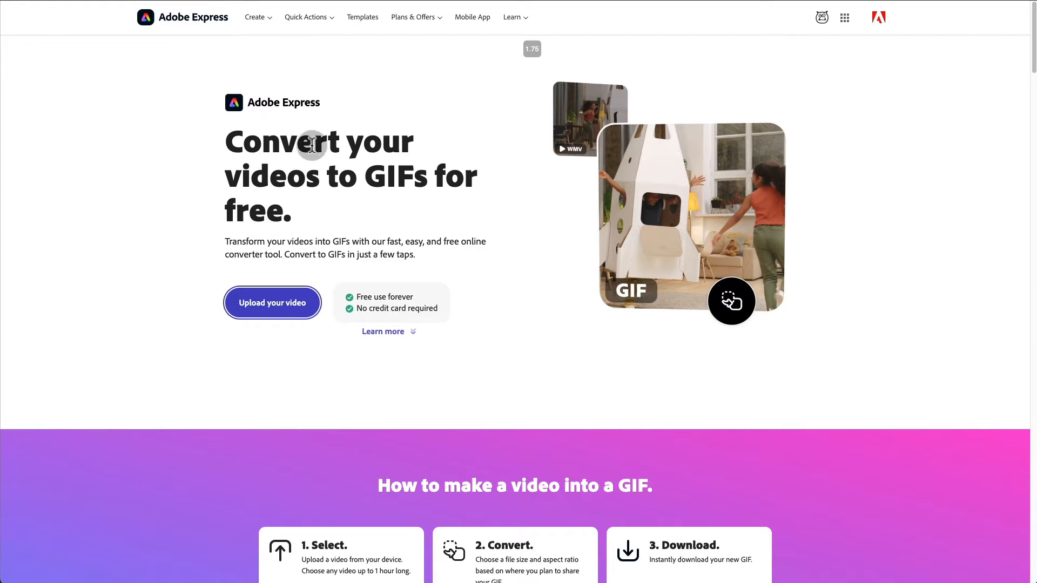
mouse_move(256, 235)
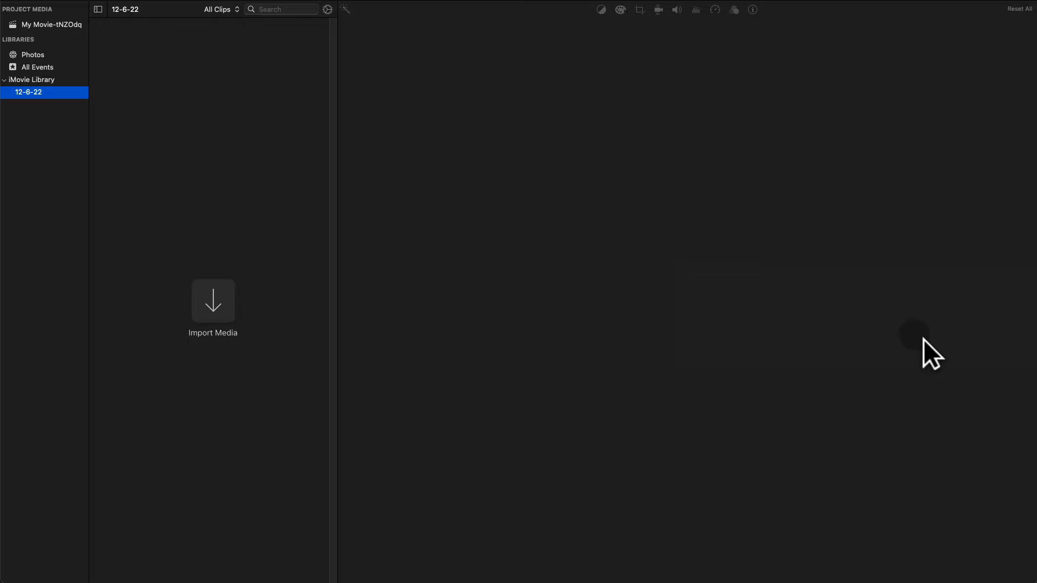
mouse_move(213, 301)
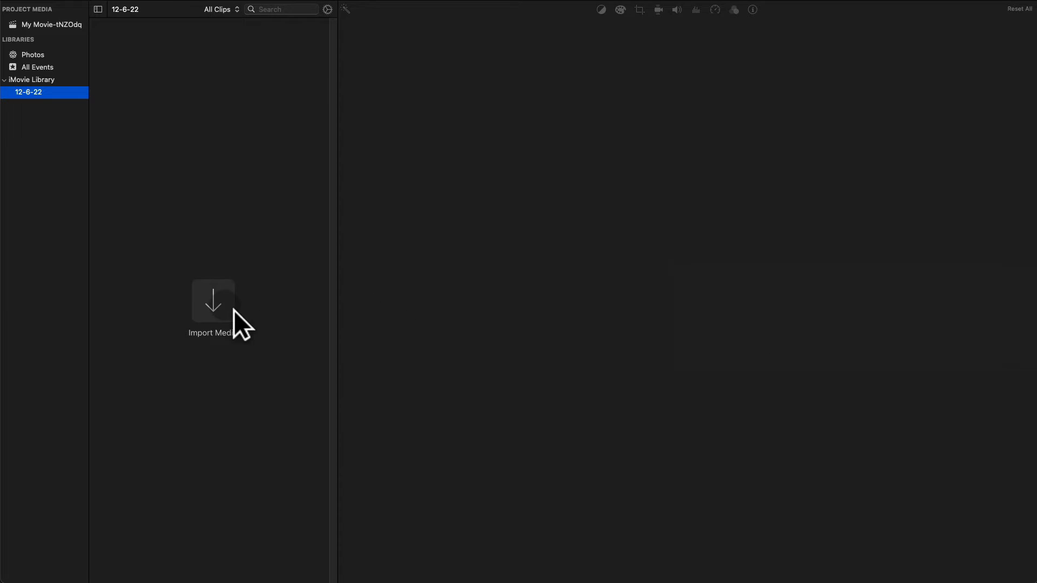
- Import Perfect Pitcher.mp4 into the library and create a new Movie project
left_click(212, 310)
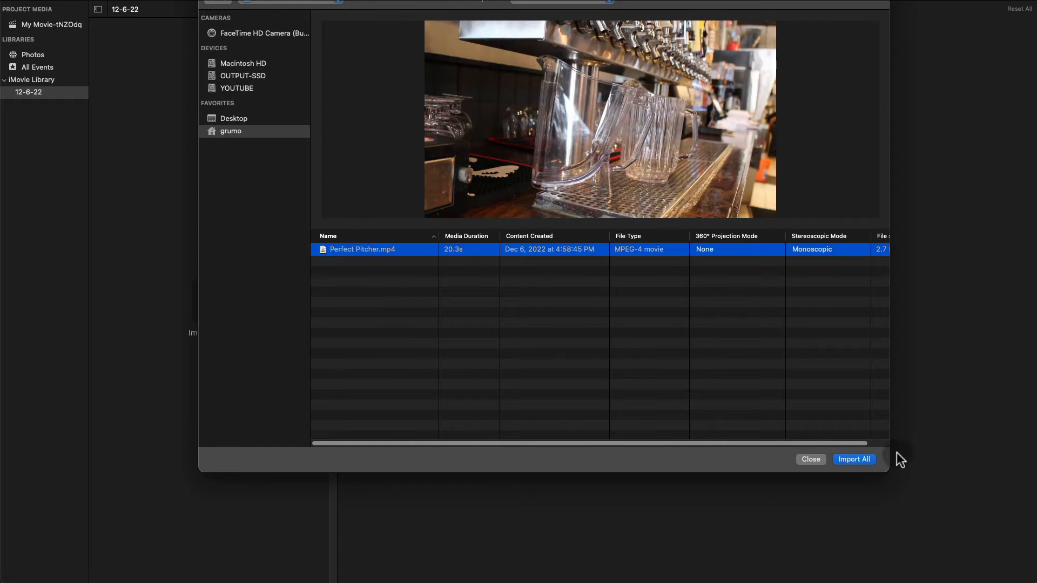
left_click(854, 459)
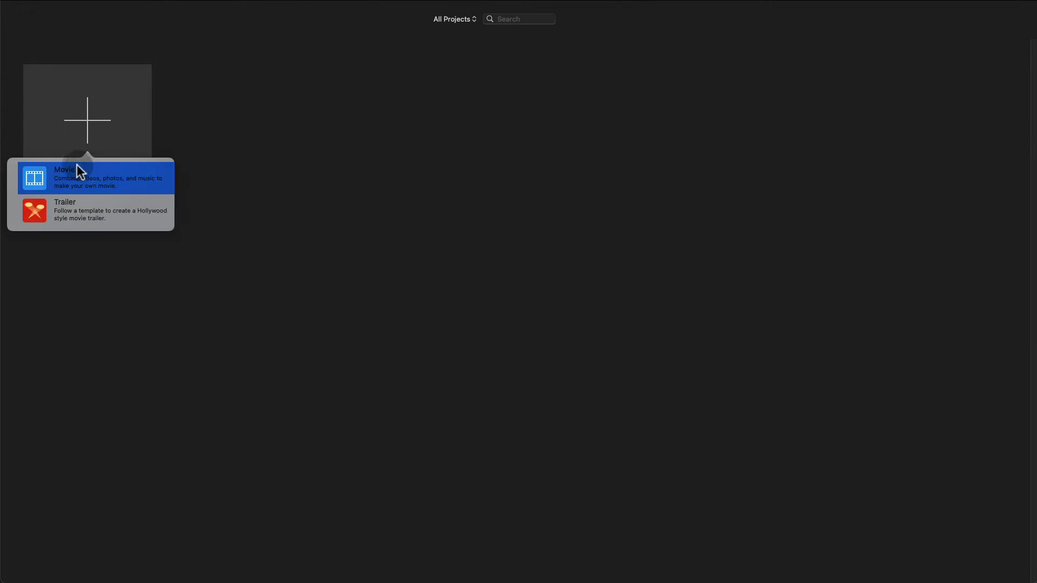
left_click(93, 177)
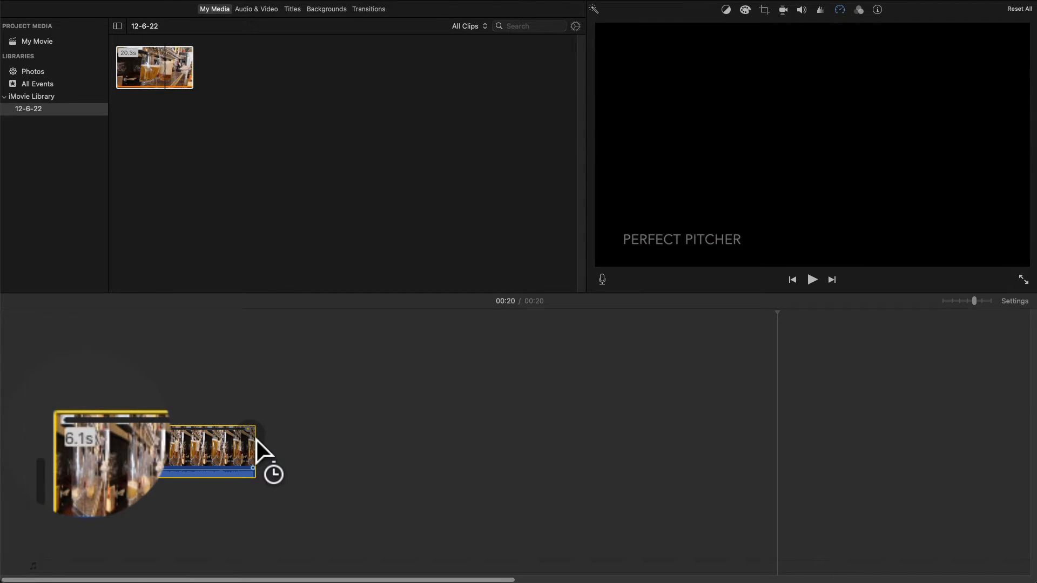
- Drag the Perfect Pitcher speed handle left until about 4.0s, then preview playback
left_click_drag(255, 473, 238, 473)
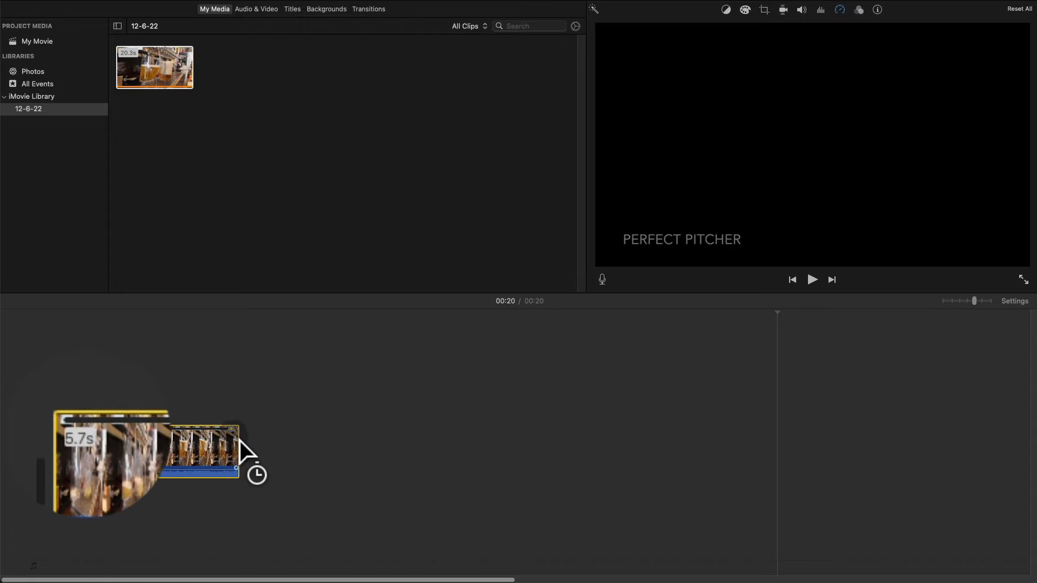
left_click_drag(248, 453, 219, 453)
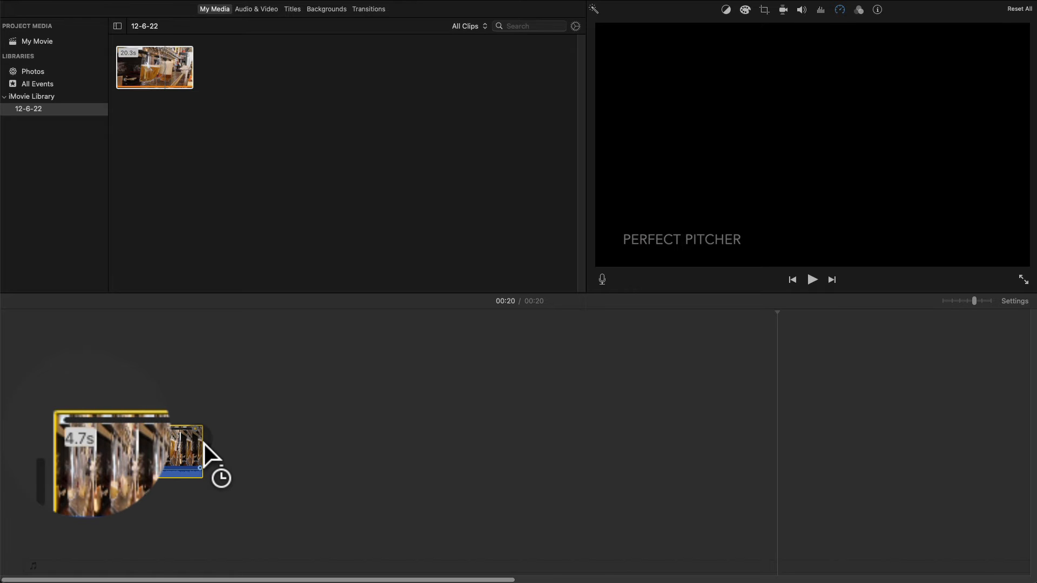
left_click_drag(218, 470, 201, 471)
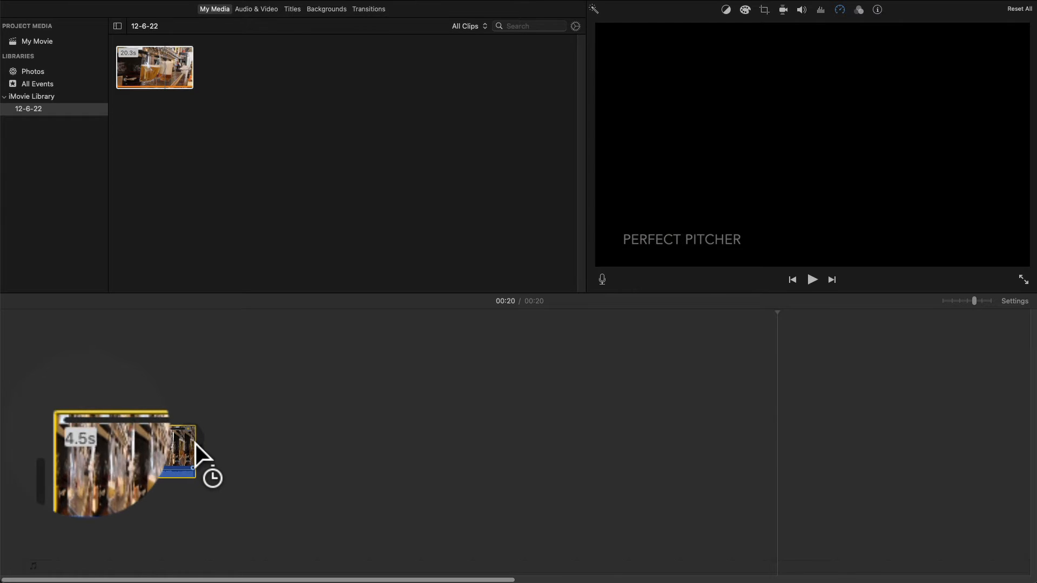
left_click_drag(195, 457, 171, 457)
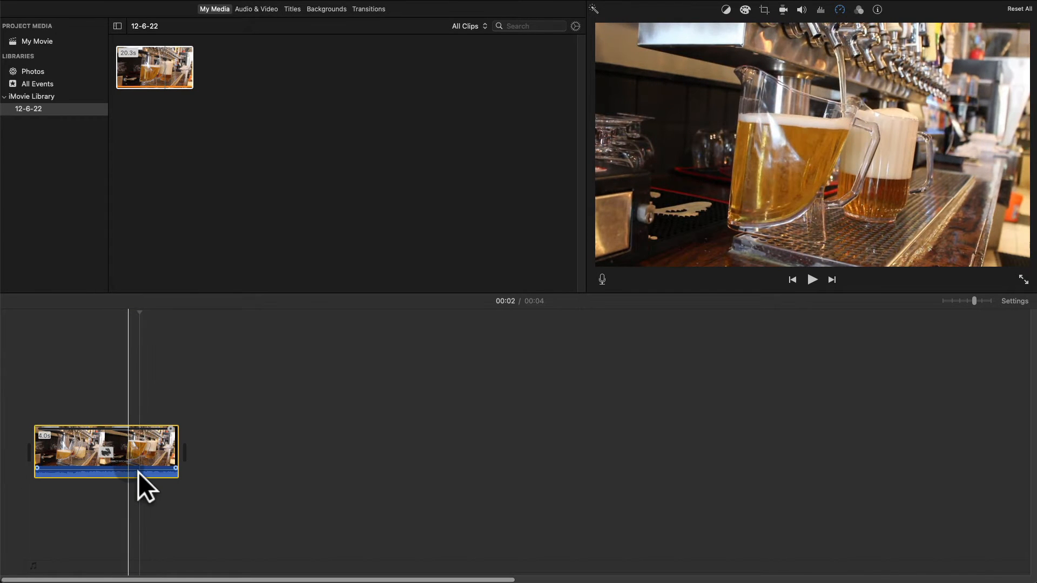
left_click(811, 279)
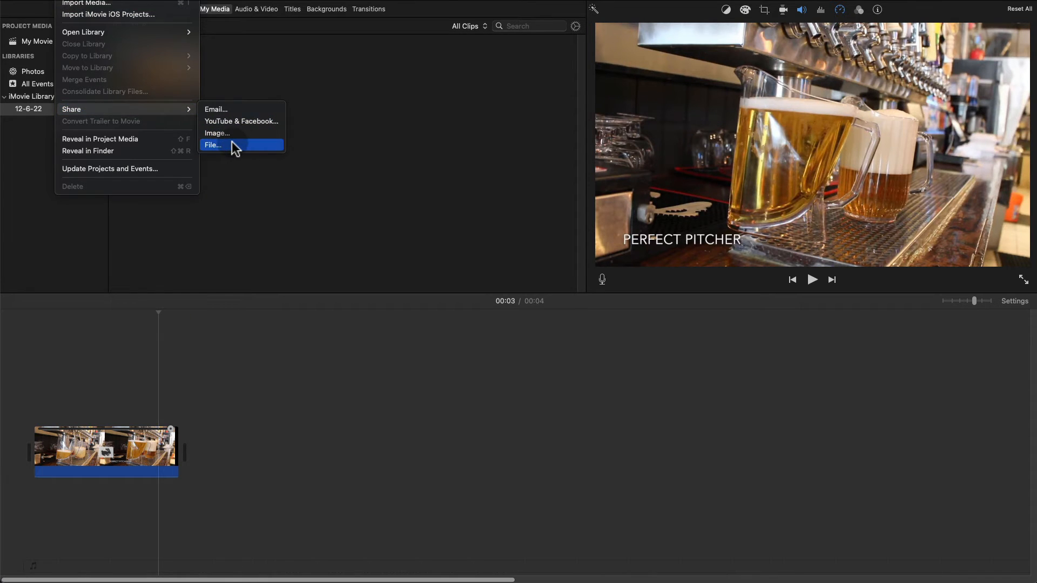
- Share My Movie to a file at 720p, High quality, and continue to saving
left_click(213, 145)
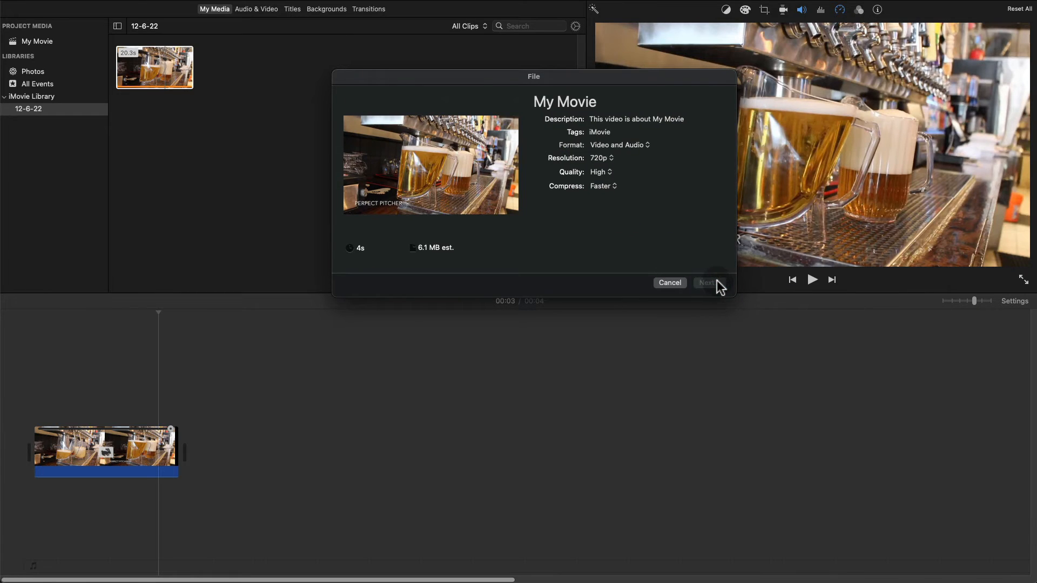
mouse_move(727, 320)
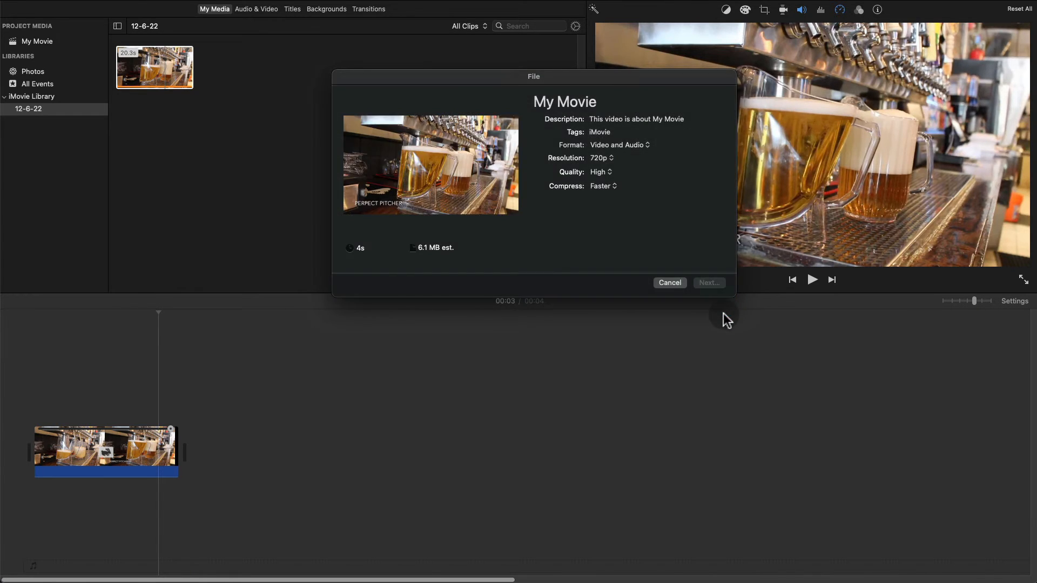
left_click(708, 282)
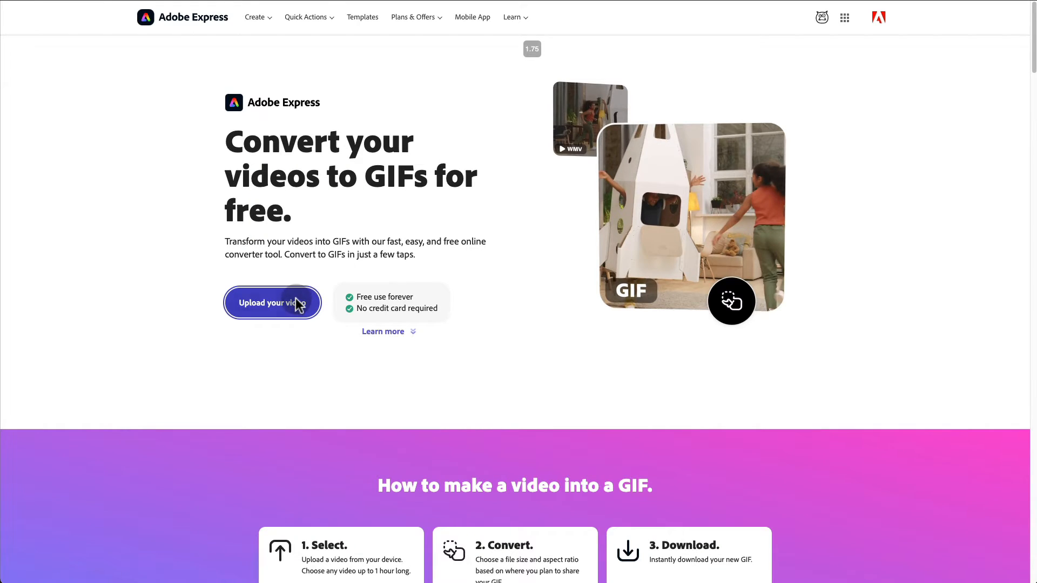
- Upload My Movie.mp4 to the converter, pick Small file size, and download the GIF
left_click(271, 303)
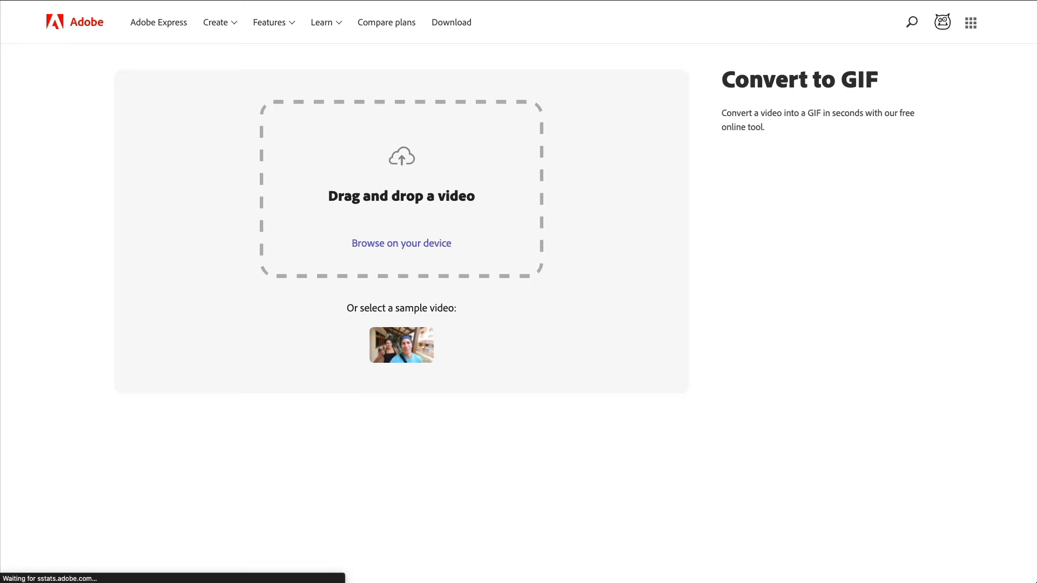
left_click_drag(931, 347, 542, 264)
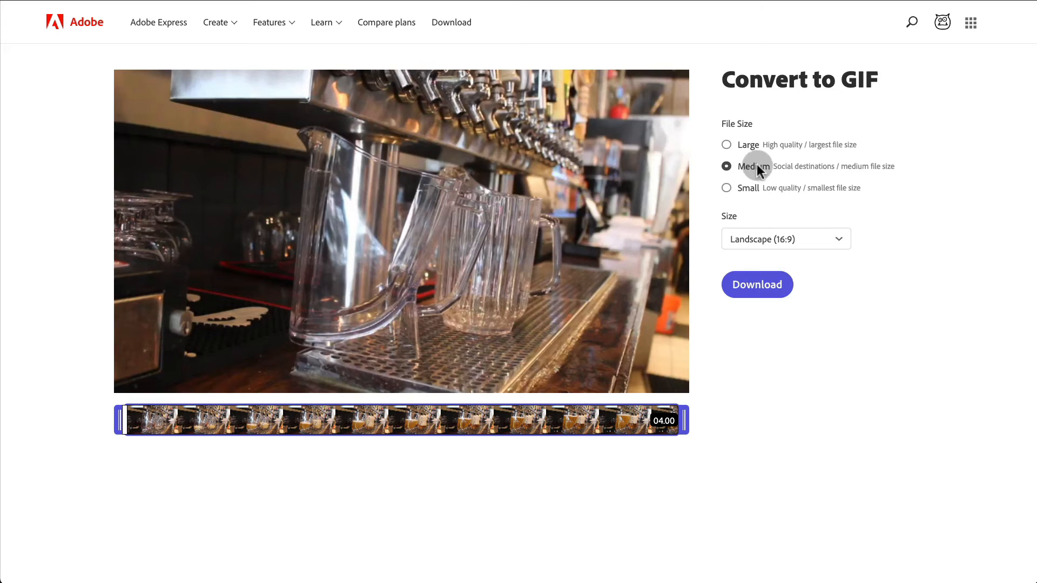
mouse_move(771, 169)
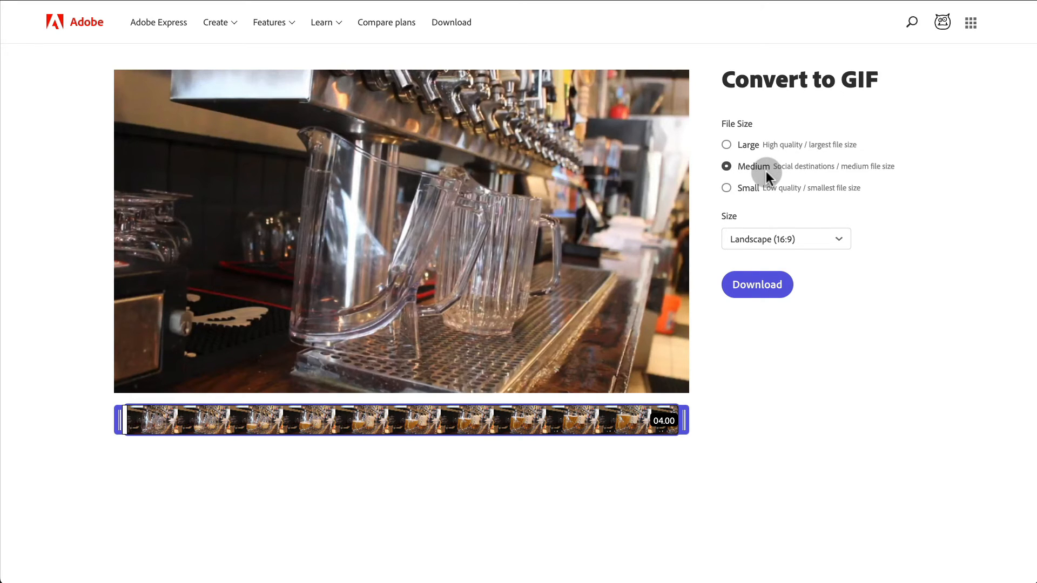
left_click(726, 187)
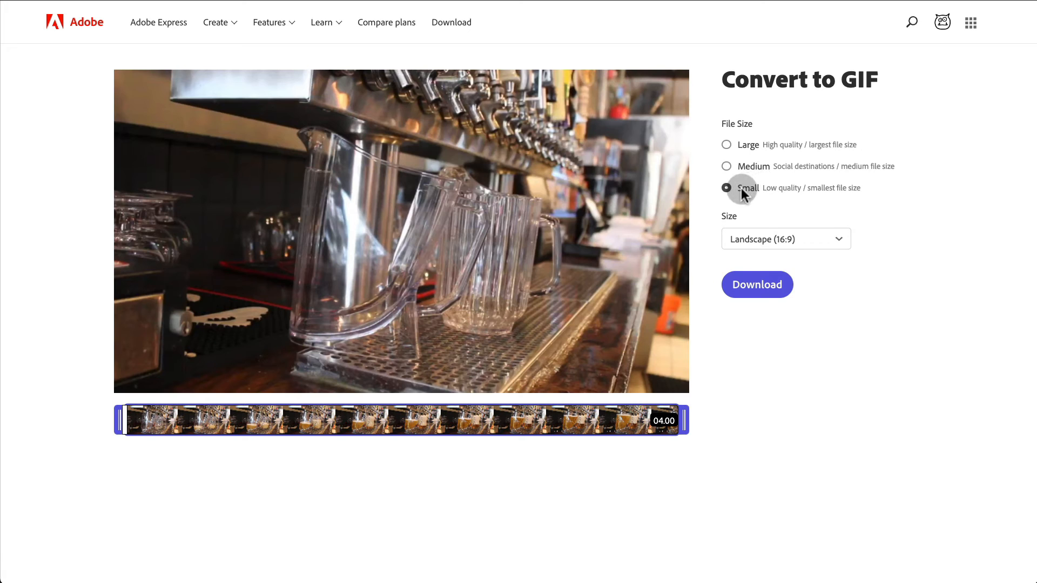
left_click(757, 285)
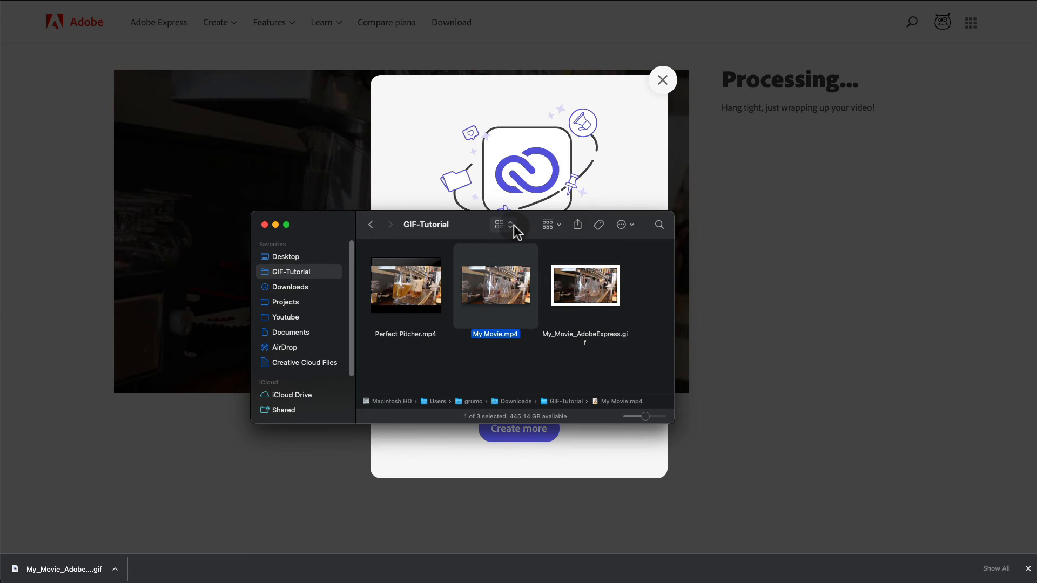
- Switch GIF-Tutorial to column view and select My_Movie_AdobeExpress.gif
left_click(501, 224)
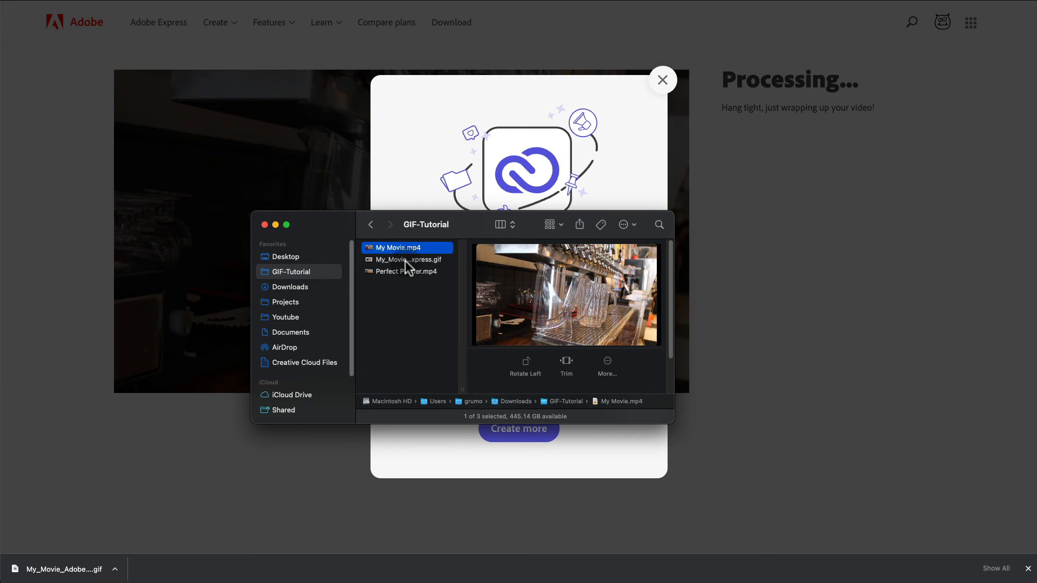
left_click(407, 259)
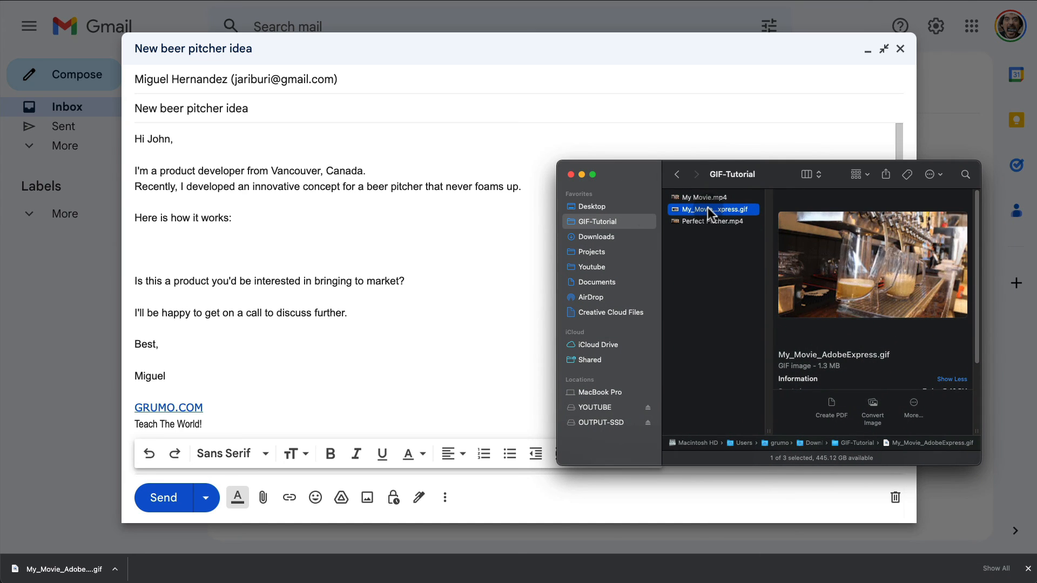
- Drop My_Movie_AdobeExpress.gif below "Here is how it works:" and send the email
left_click_drag(707, 209, 221, 241)
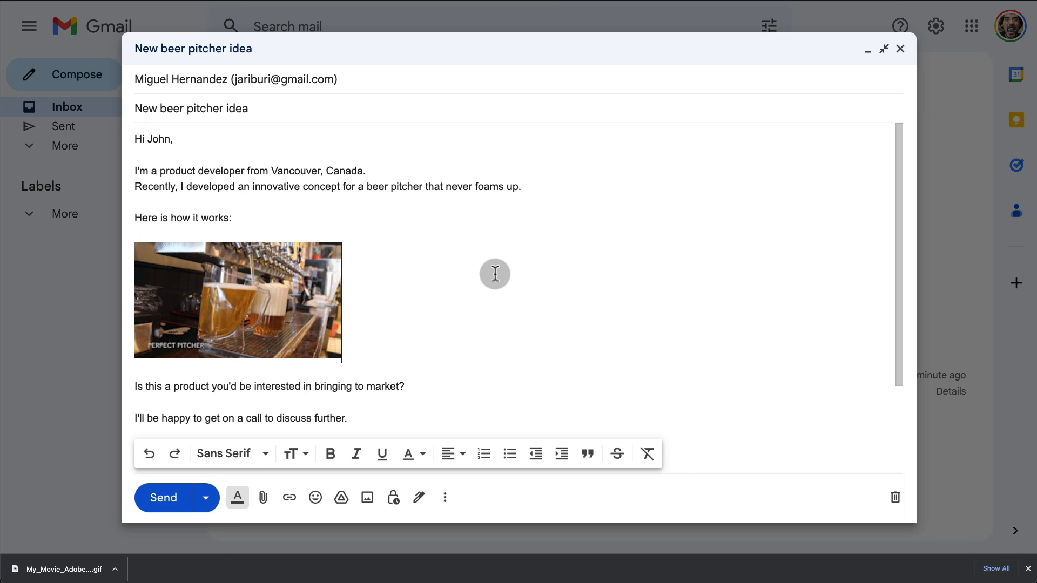
left_click(163, 498)
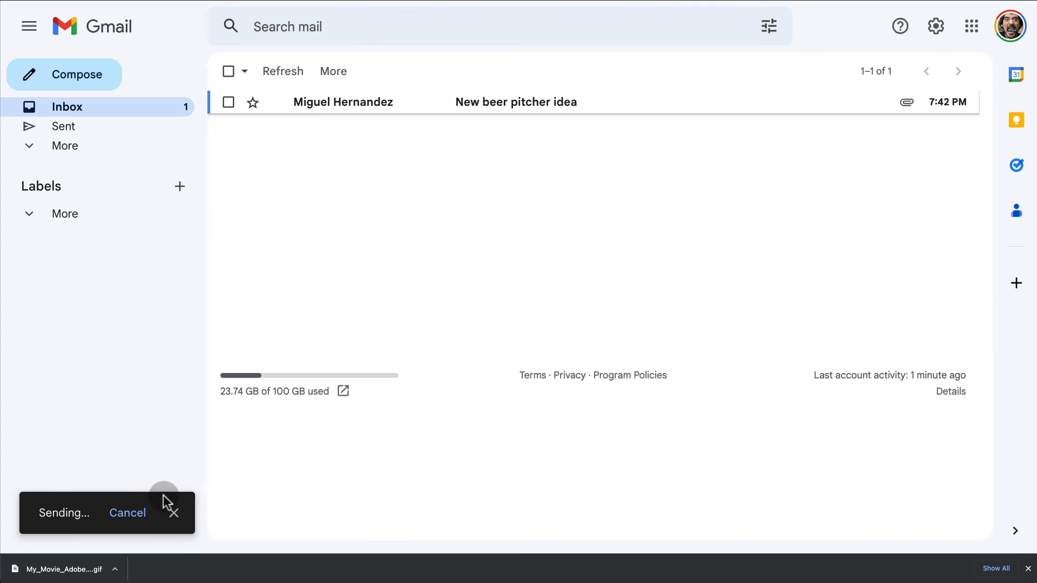
- Open the New beer pitcher idea email and scroll down to the GIF
left_click(516, 101)
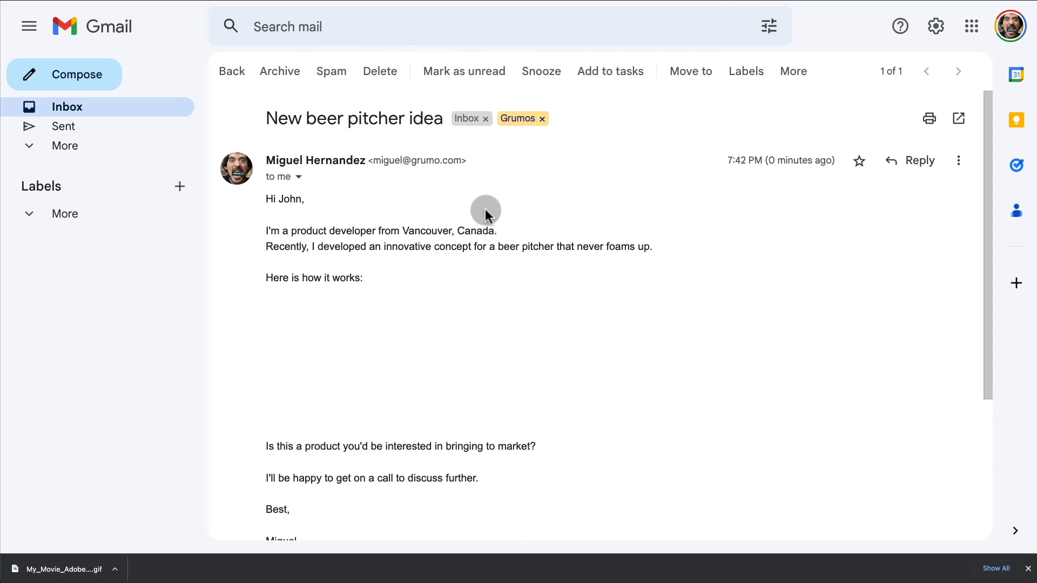
scroll("down", 3)
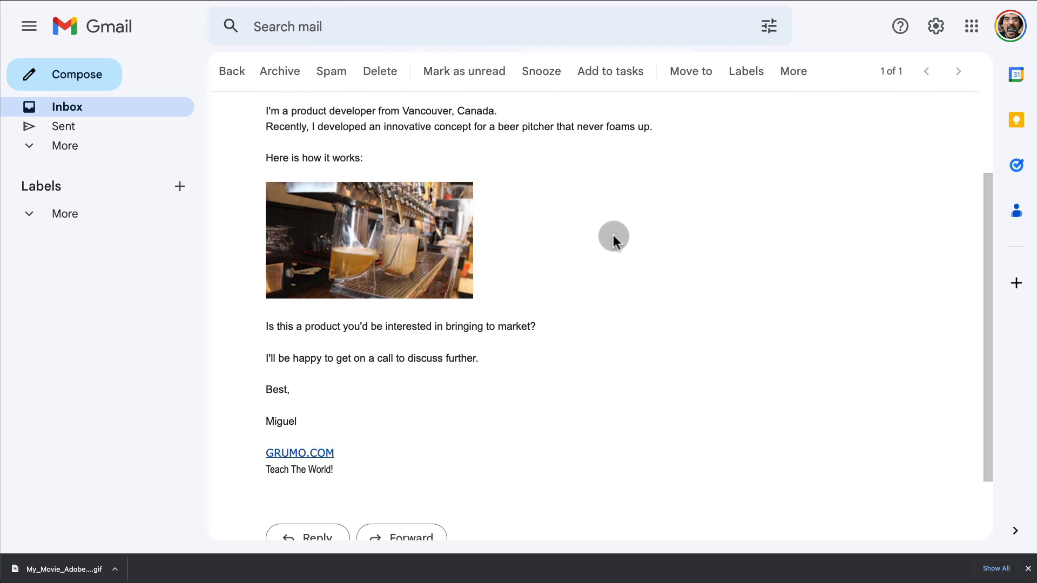